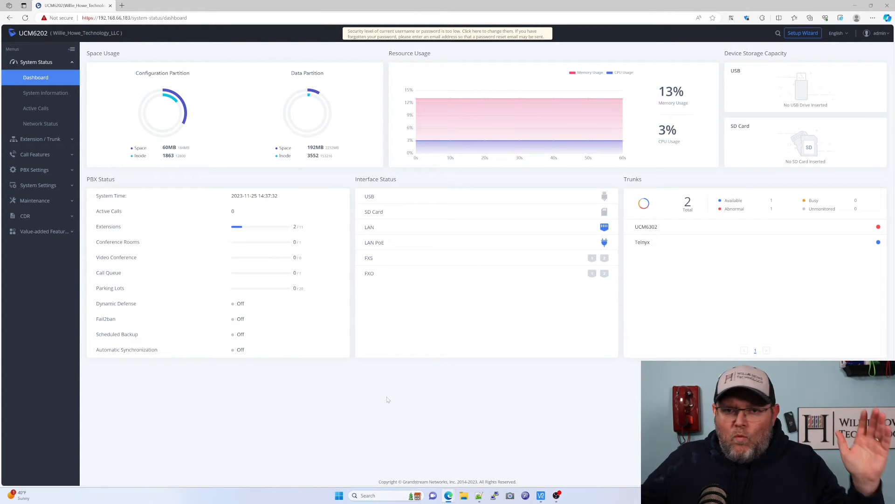
mouse_move(439, 382)
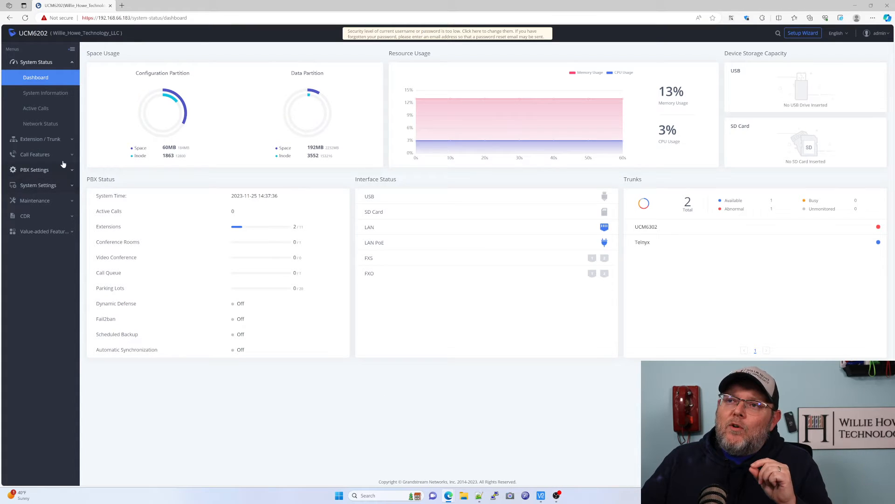
Step: Expand Extension / Trunk and show the Telnyx trunk's Inbound Routes list
left_click(40, 139)
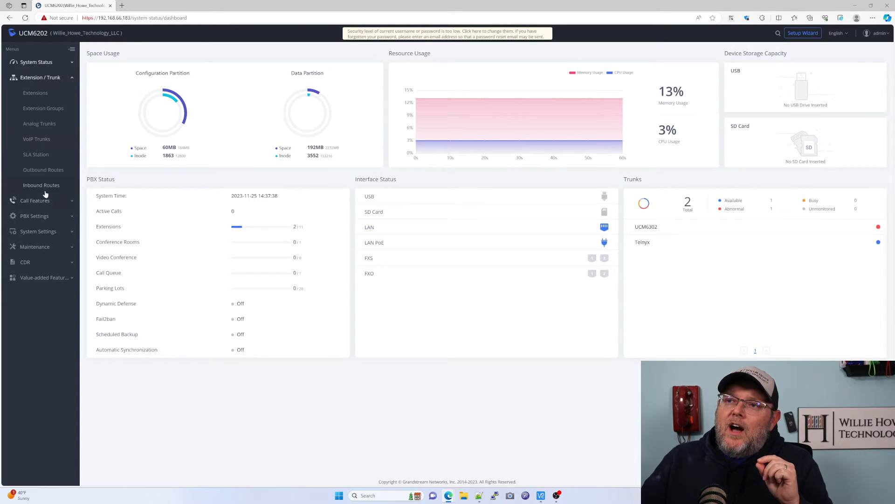
left_click(41, 184)
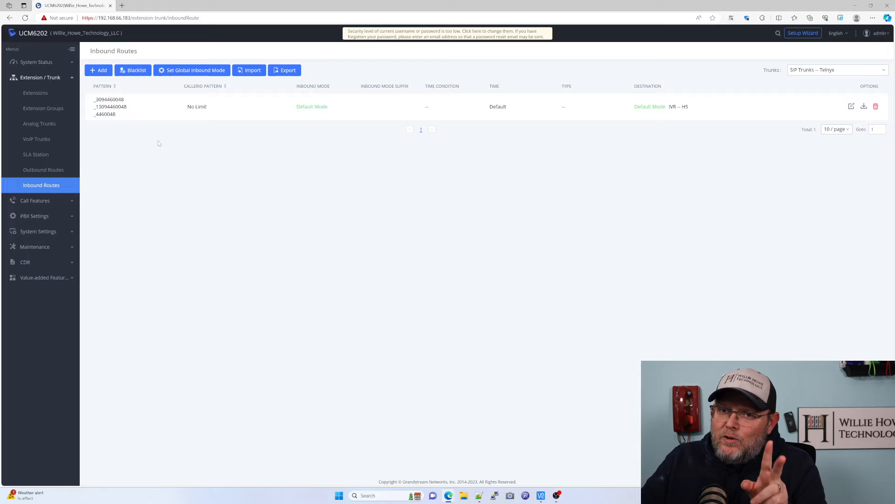
Step: Enable the caller ID blacklist, save it, and apply the changes
left_click(132, 69)
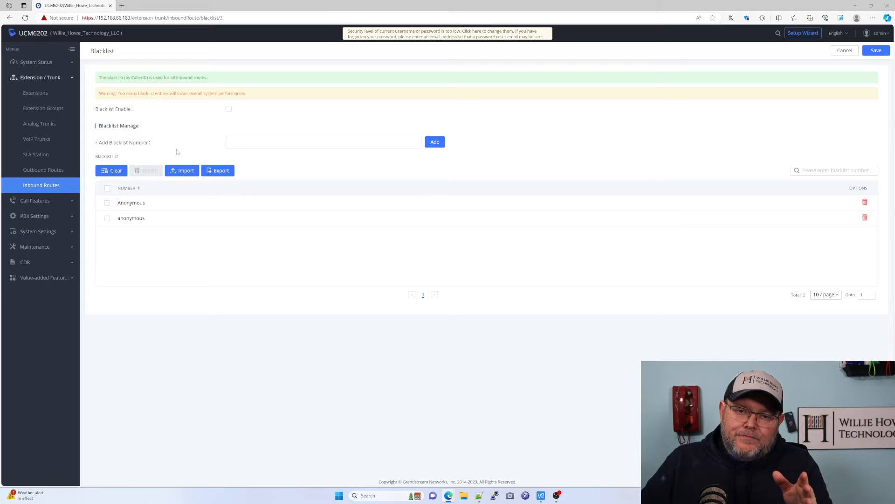
mouse_move(156, 161)
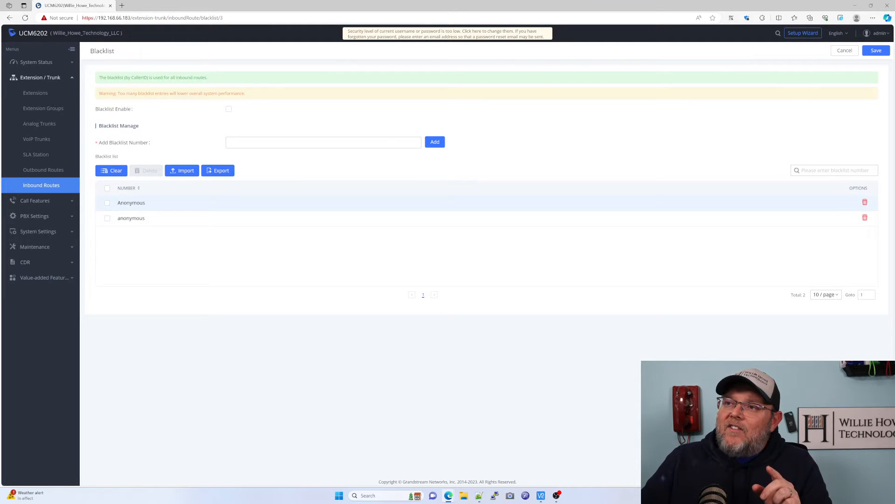
mouse_move(151, 246)
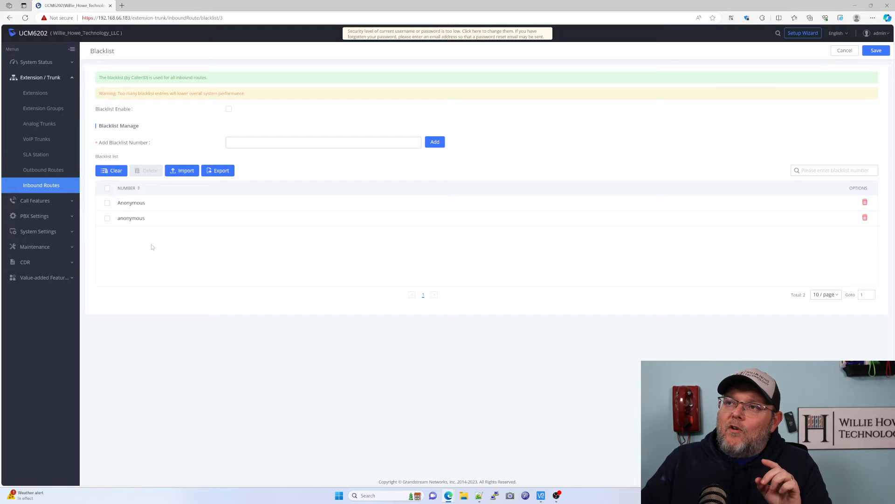
left_click(229, 110)
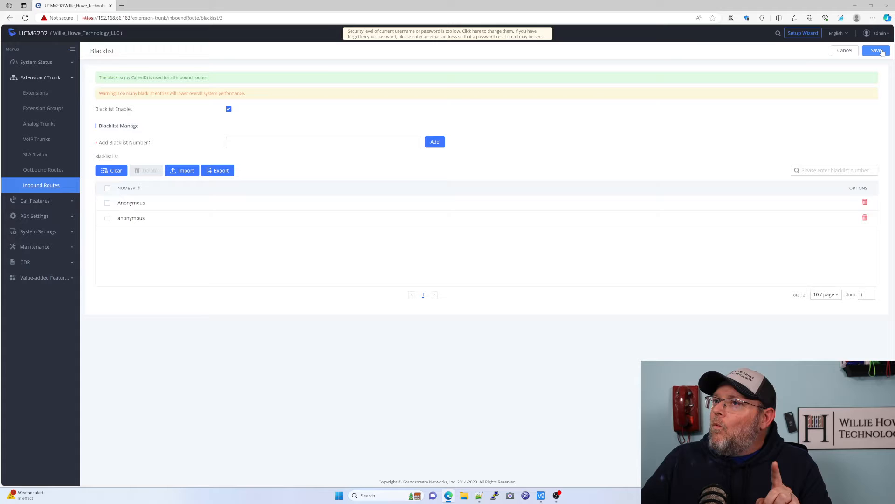
left_click(876, 50)
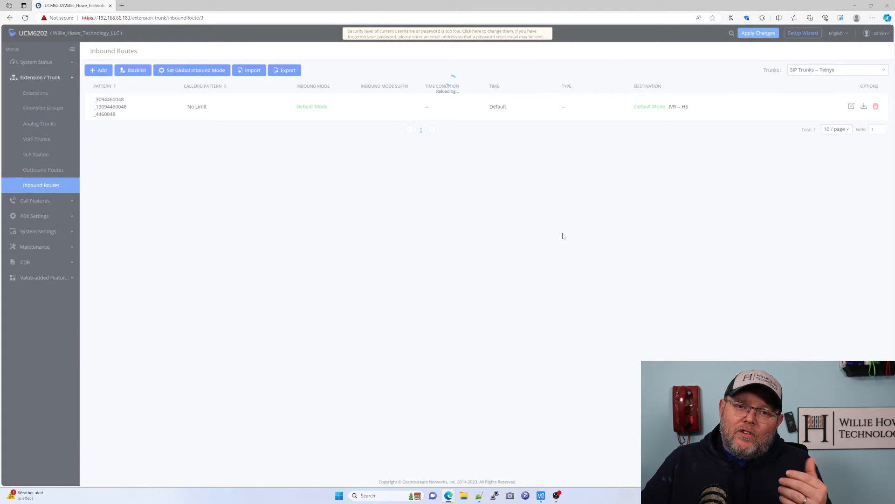
left_click(759, 33)
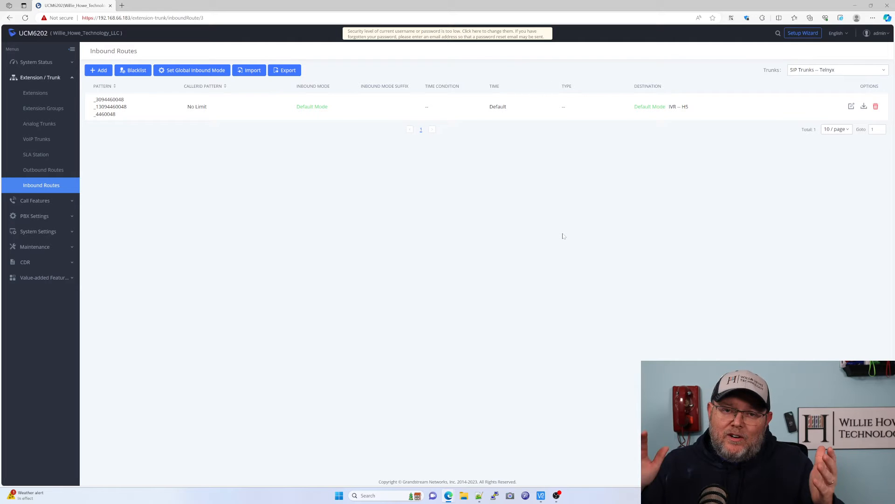
mouse_move(454, 180)
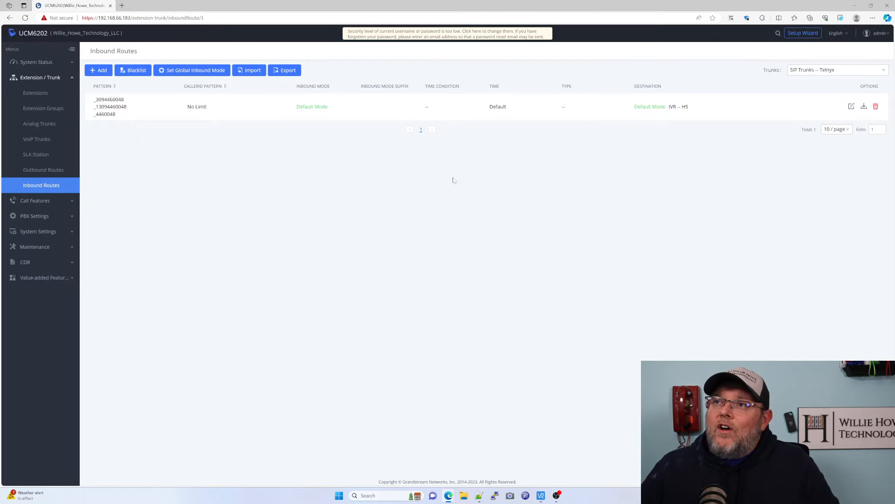
Step: Add 'Private' and 'private' as blocked caller IDs in the blacklist
left_click(132, 69)
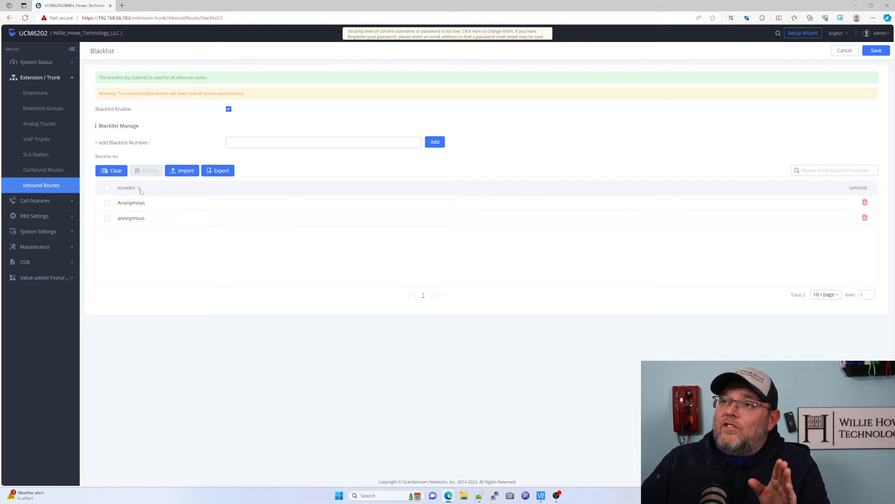
left_click(322, 142)
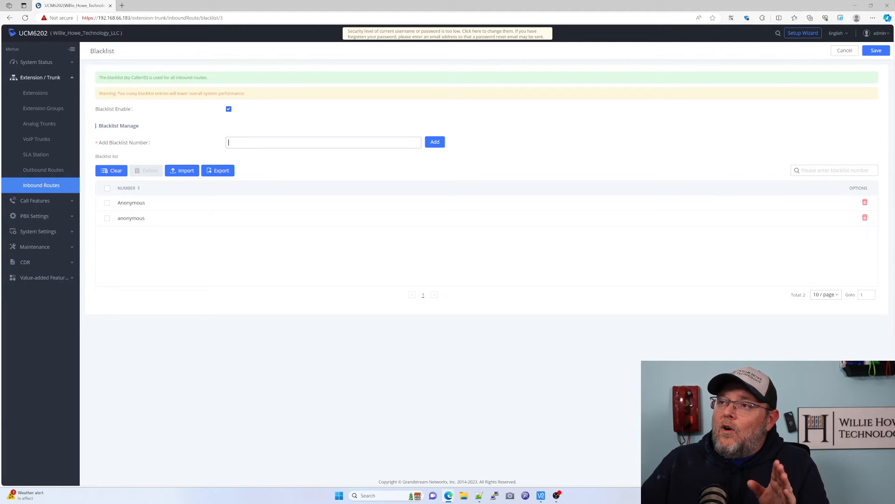
type("Pr")
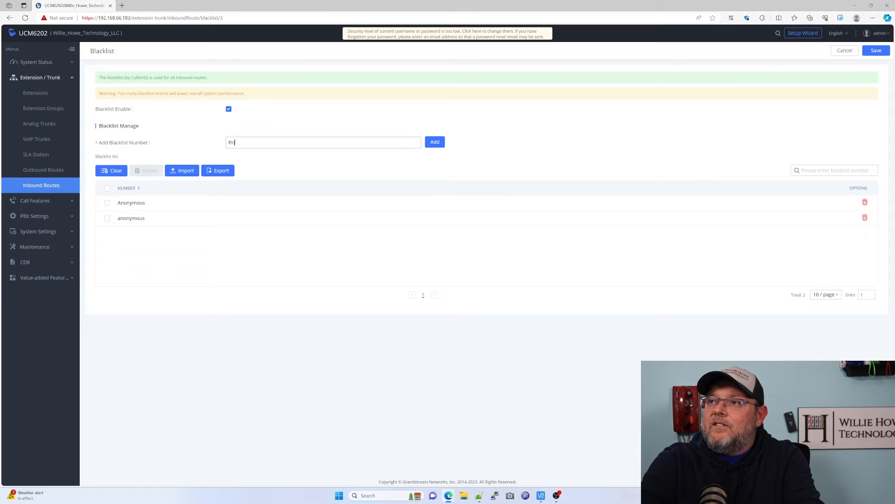
type("ivate")
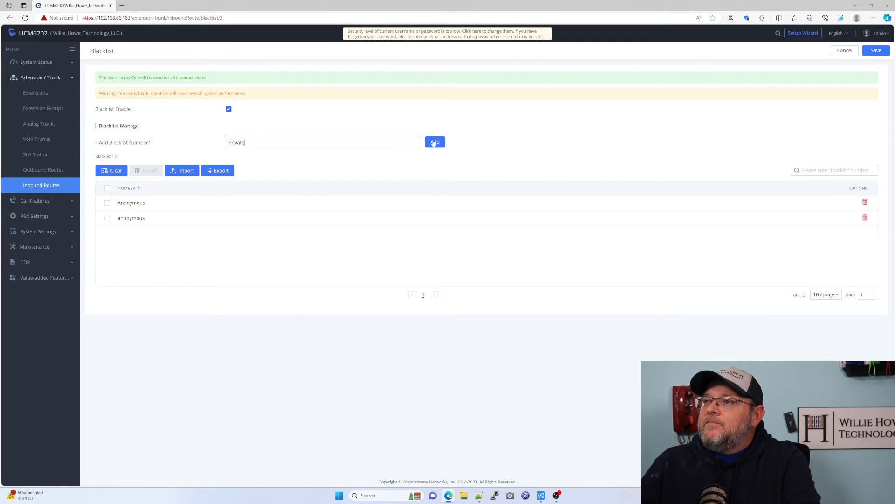
left_click(435, 141)
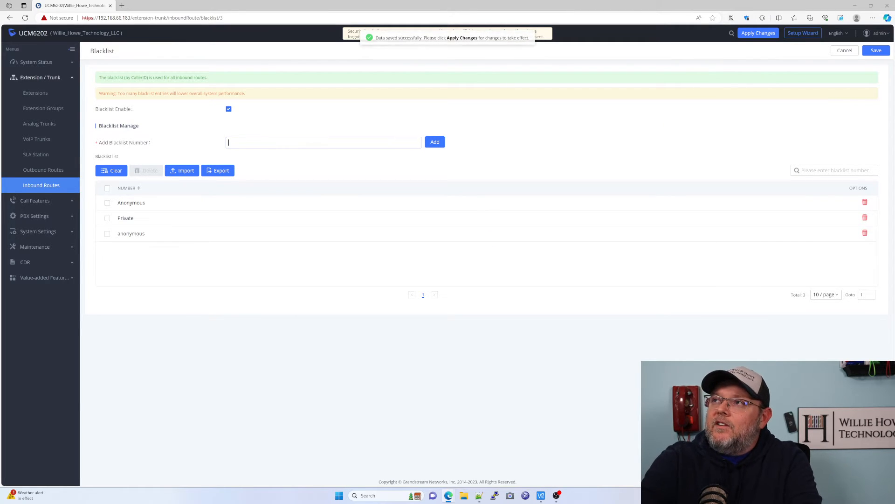
type("private")
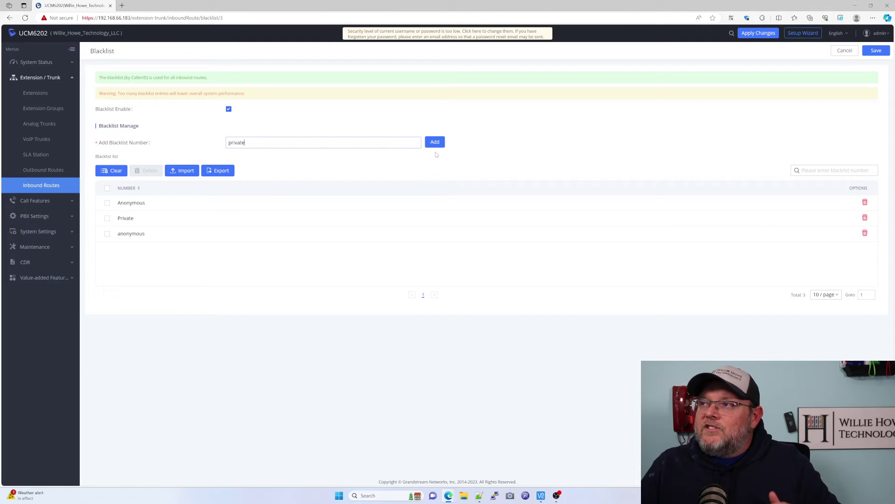
left_click(434, 142)
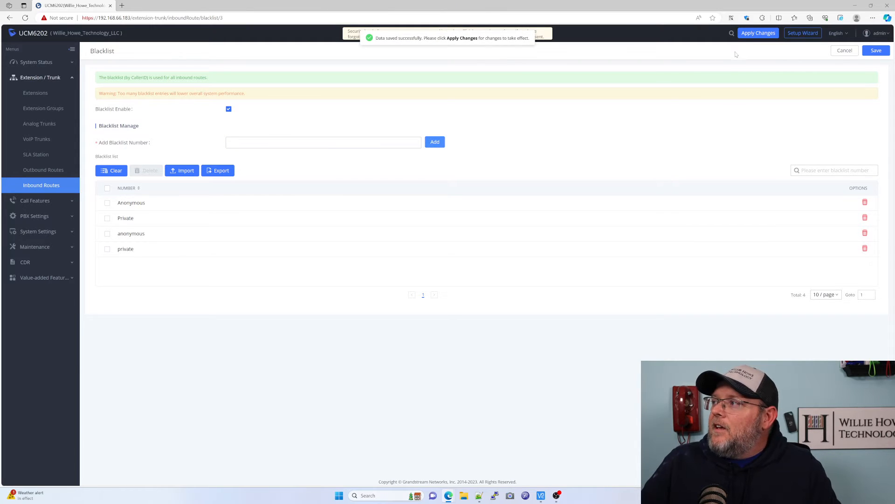
Step: Save the updated blacklist and apply the changes
left_click(845, 51)
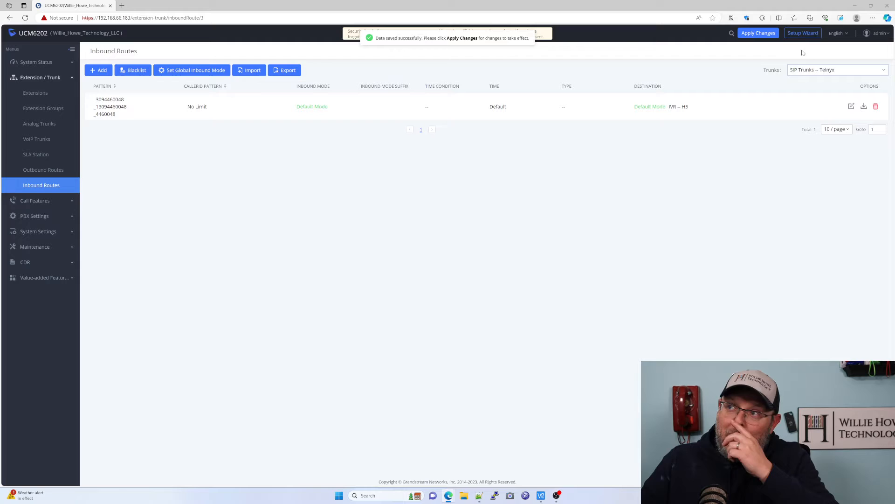
left_click(758, 33)
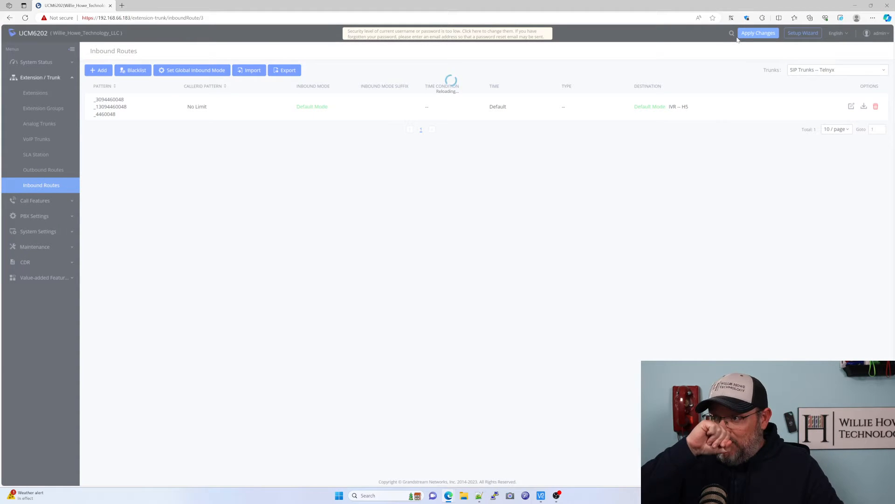
left_click(758, 32)
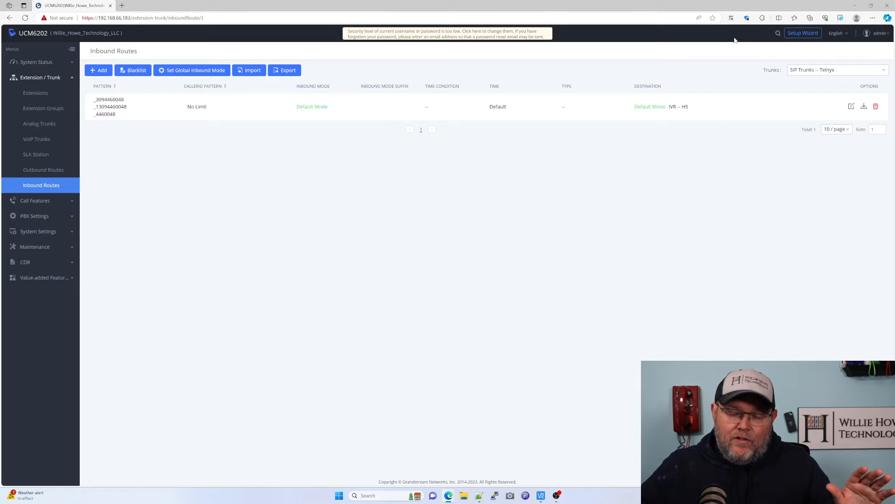
Step: Reopen the blacklist, confirm it is enabled with four entries, and save again
left_click(132, 69)
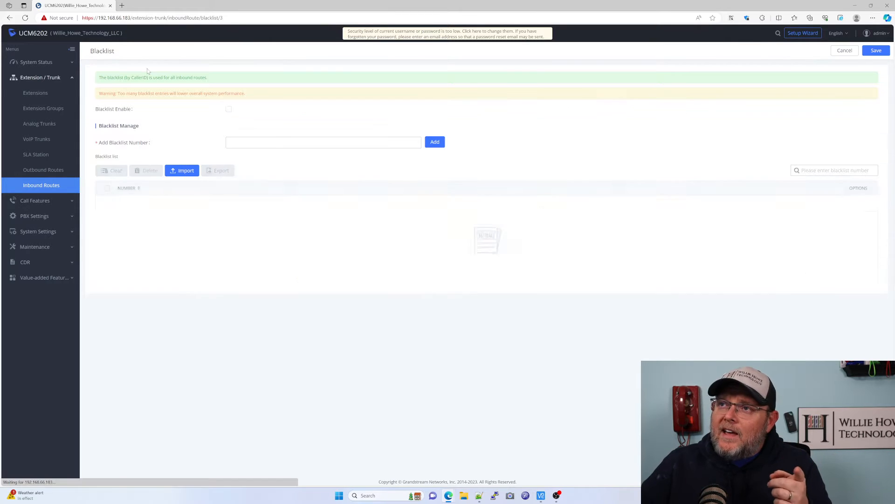
left_click(228, 109)
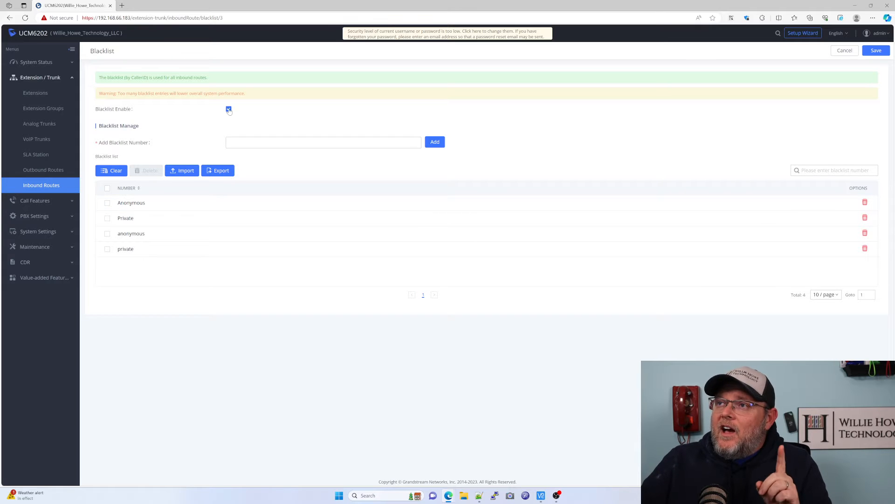
left_click(875, 50)
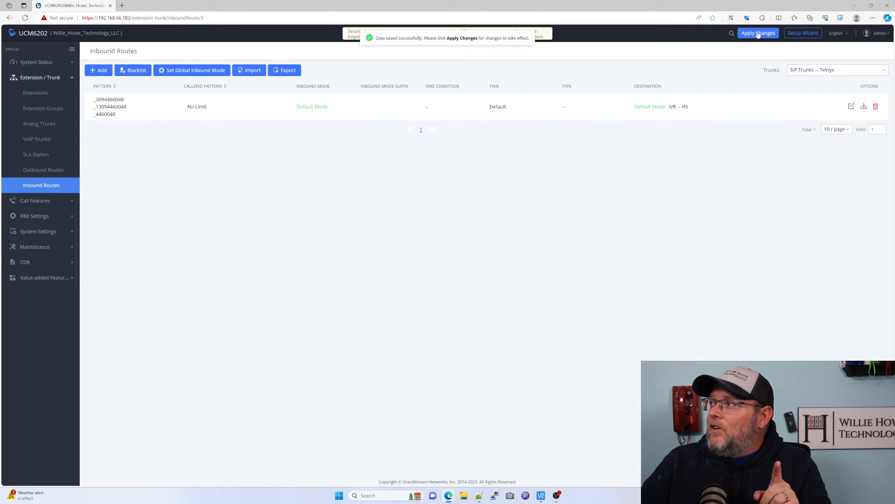
left_click(758, 33)
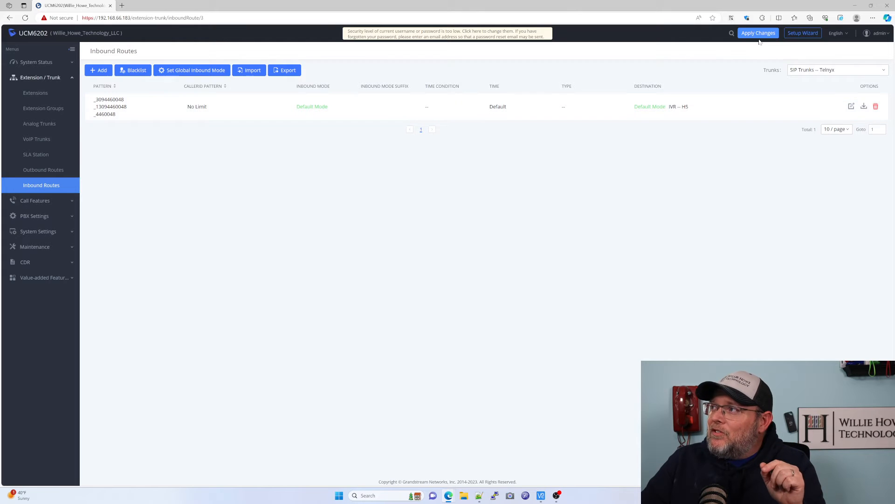
Step: Apply pending changes and open the existing inbound route for editing
left_click(758, 33)
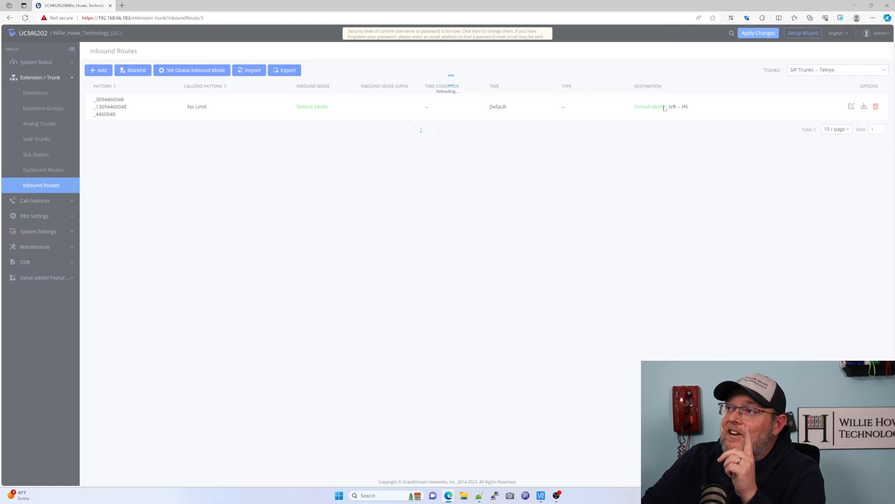
left_click(758, 33)
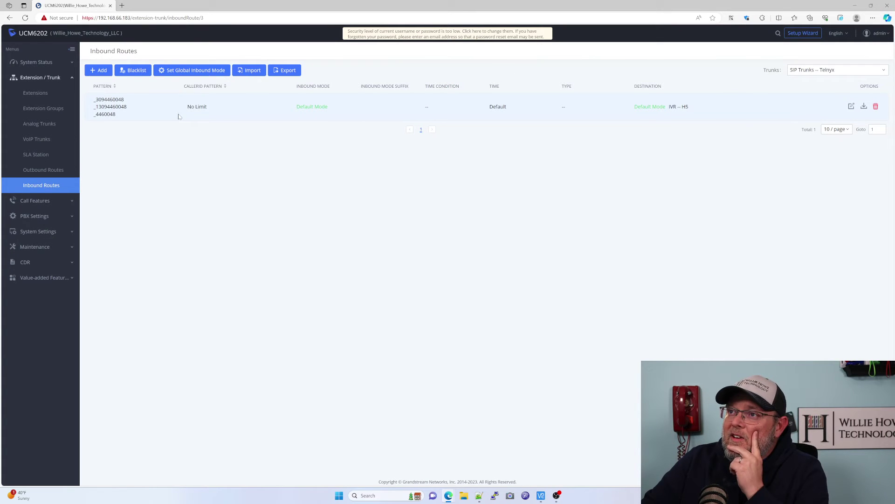
mouse_move(796, 137)
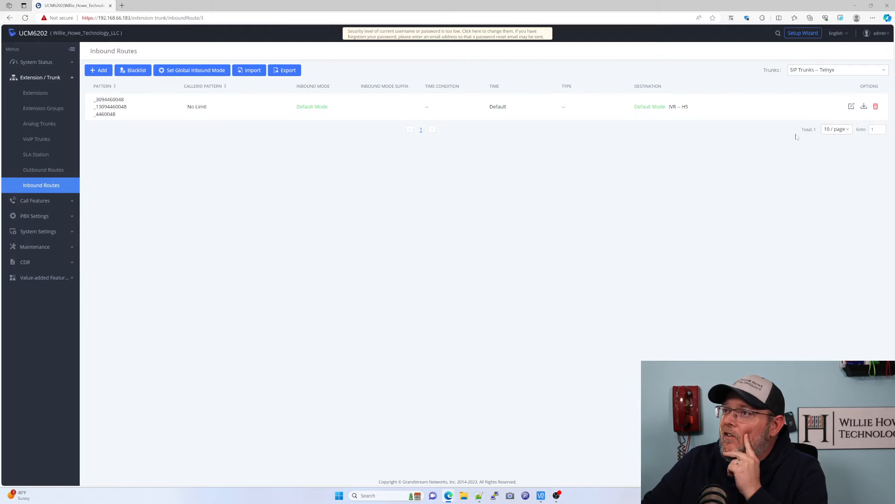
left_click(850, 106)
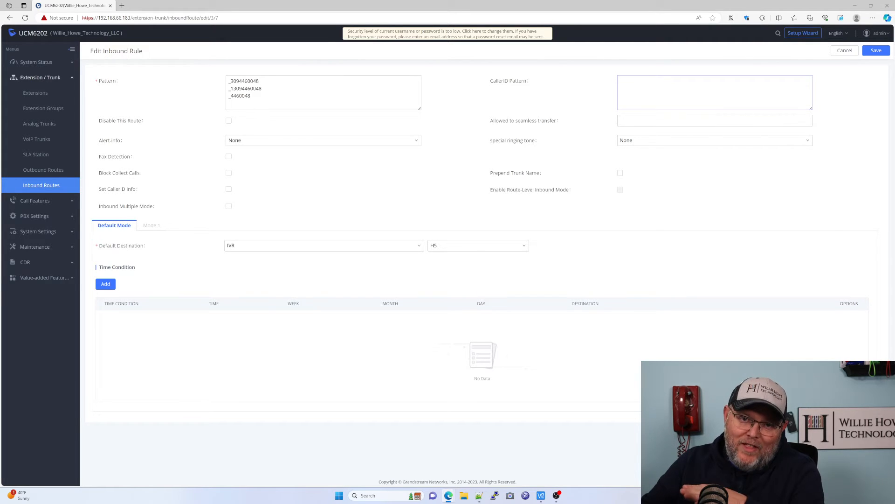
Step: Copy the existing route's three number patterns, leave it unchanged, and add a new rule
left_click_drag(234, 88, 249, 96)
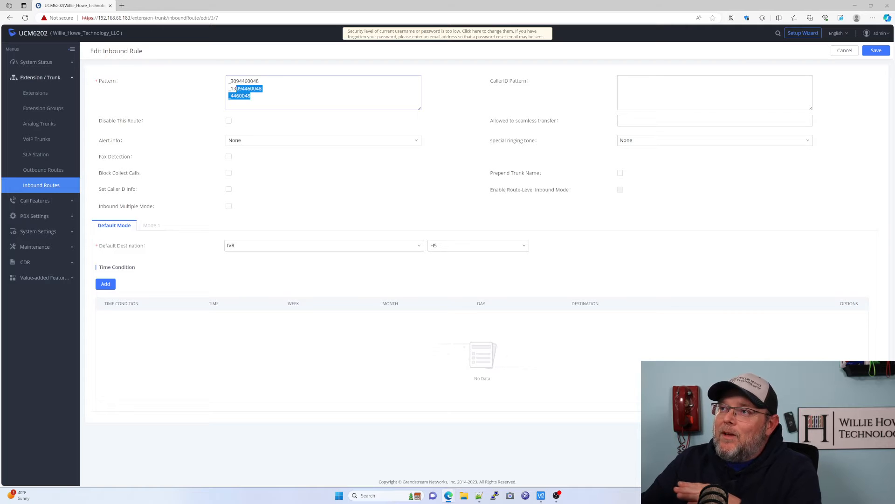
right_click(246, 88)
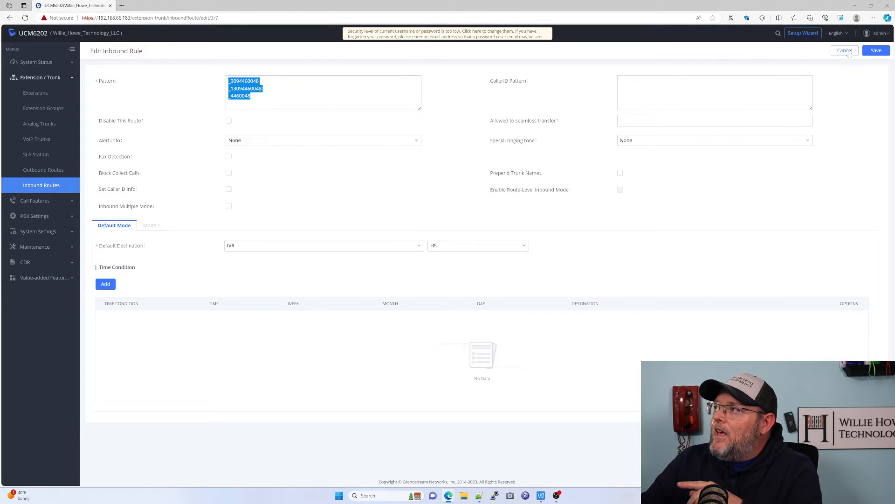
left_click(844, 50)
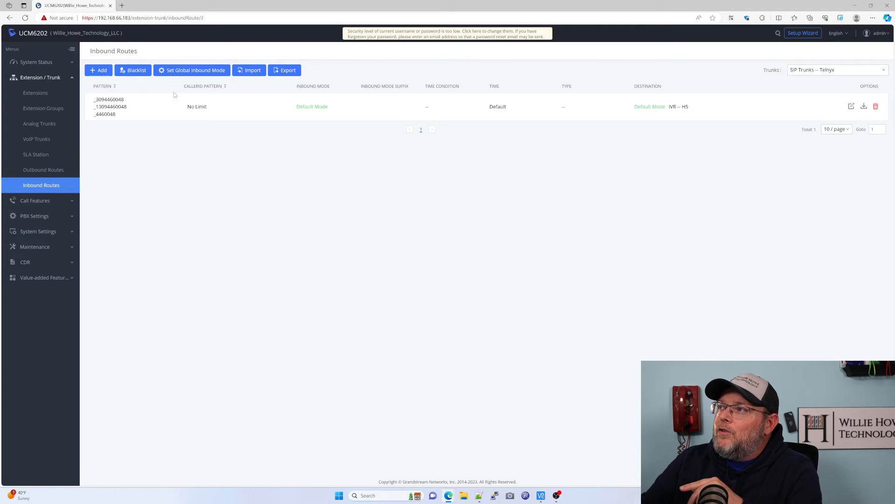
left_click(99, 69)
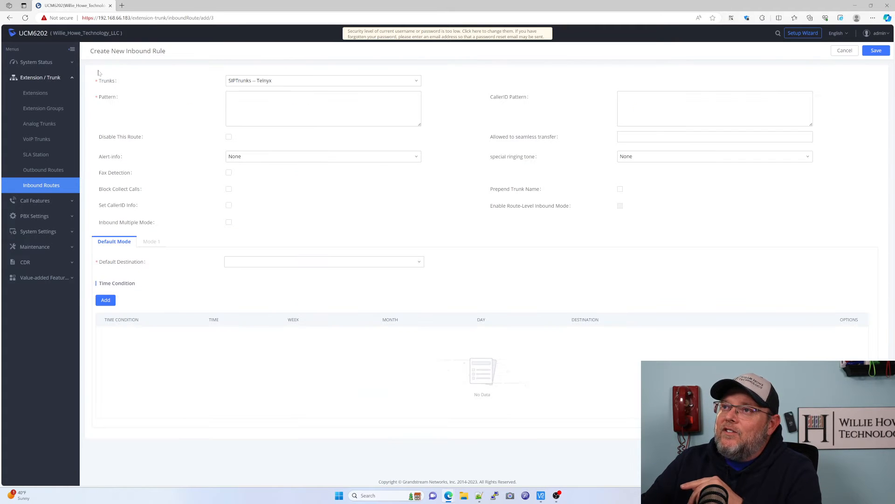
Step: Paste the three copied number patterns into the new rule's Pattern field
left_click(323, 108)
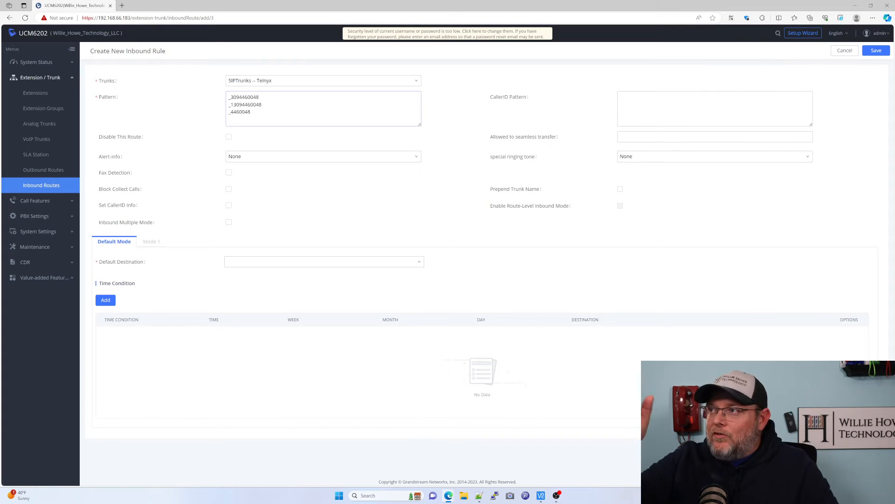
left_click(714, 107)
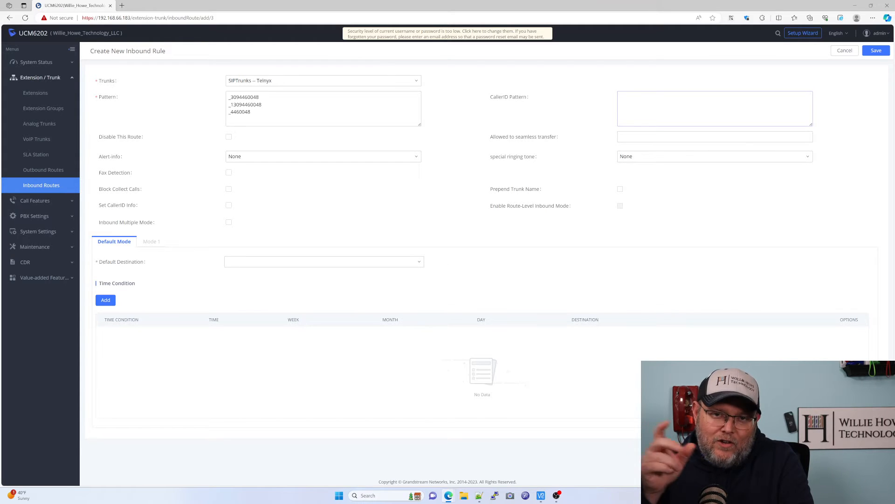
left_click(714, 109)
type("x")
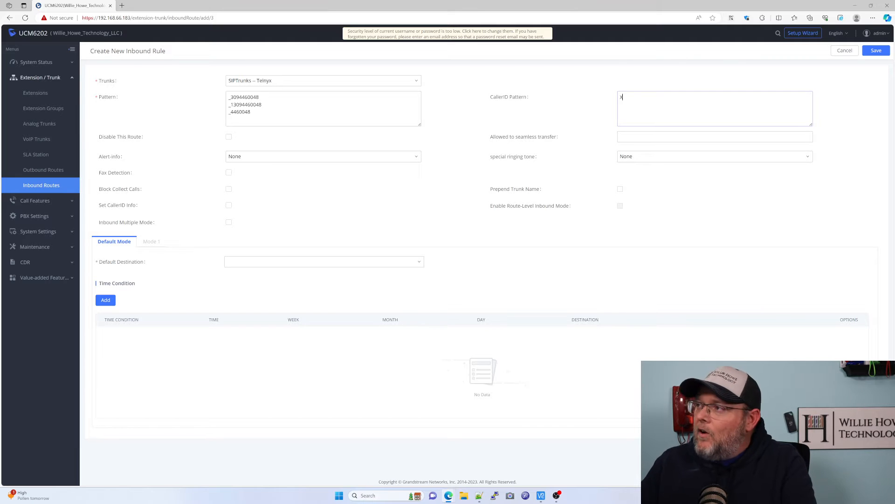
Step: Enter 10-digit and 11-digit X wildcard caller ID patterns for the new rule
type("XXXXXXX")
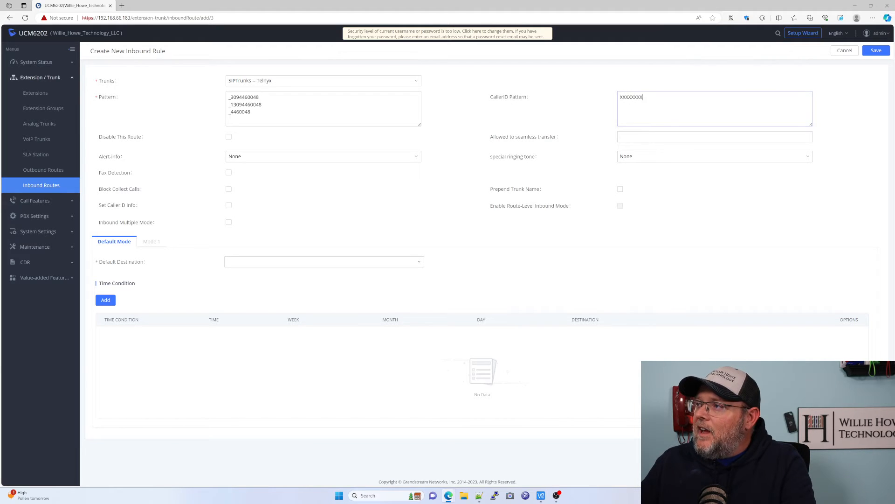
type("X")
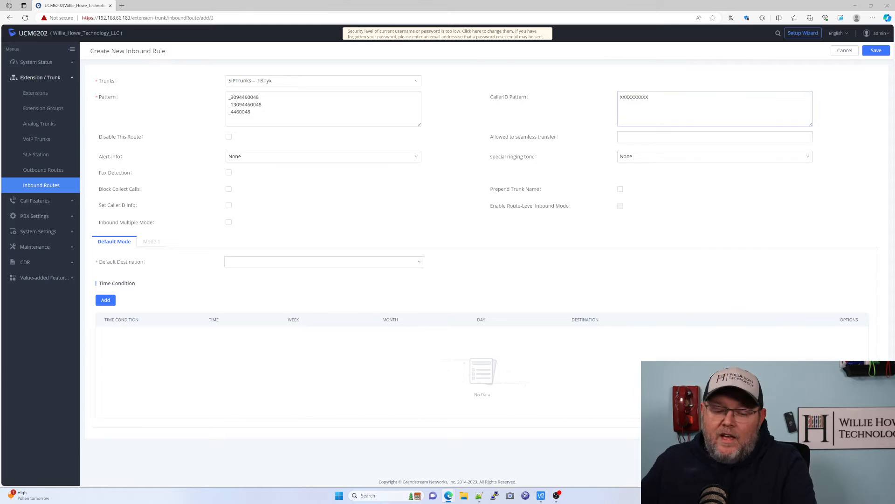
type("XXXXXXXXXXX")
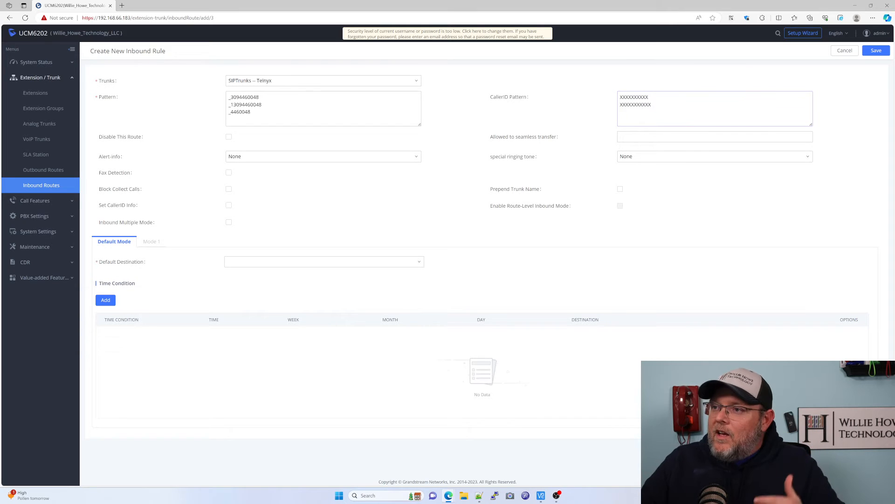
left_click(322, 262)
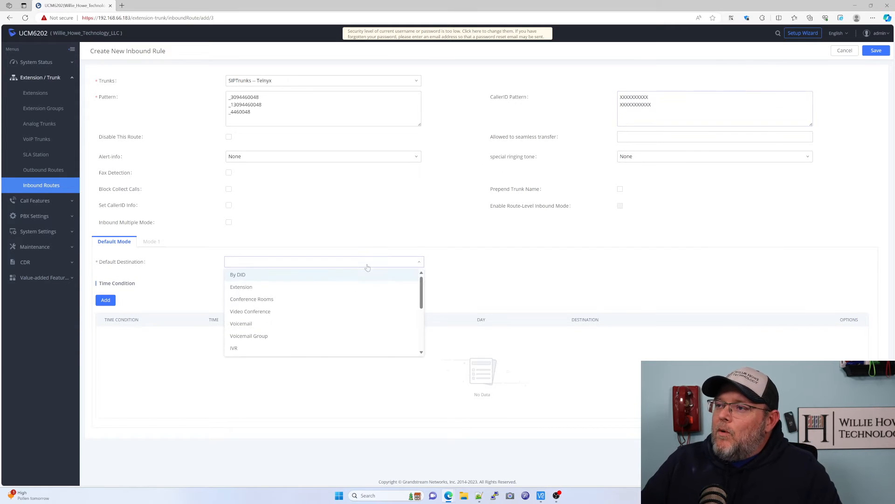
Step: Set the new rule's default destination to the H5 IVR and save it
left_click(234, 347)
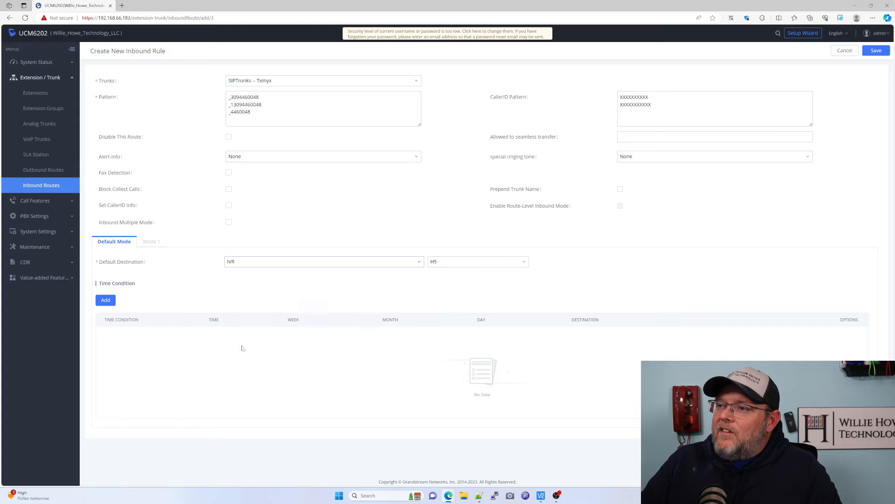
left_click(477, 262)
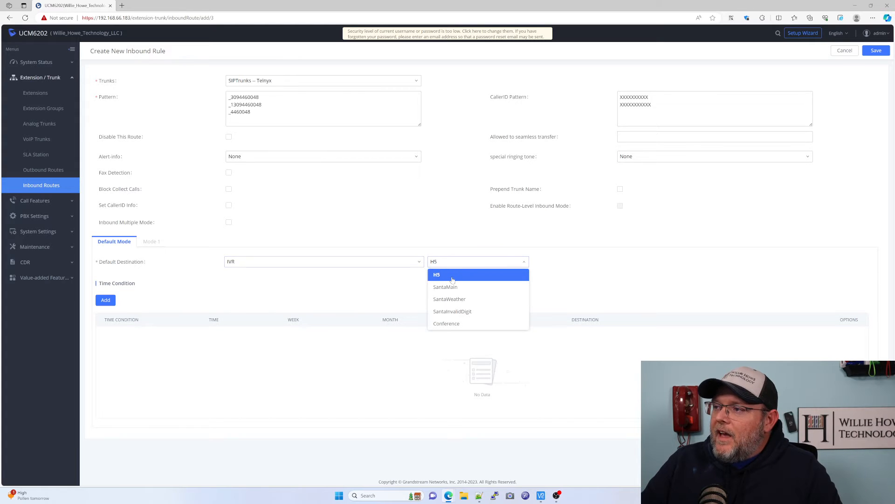
left_click(437, 274)
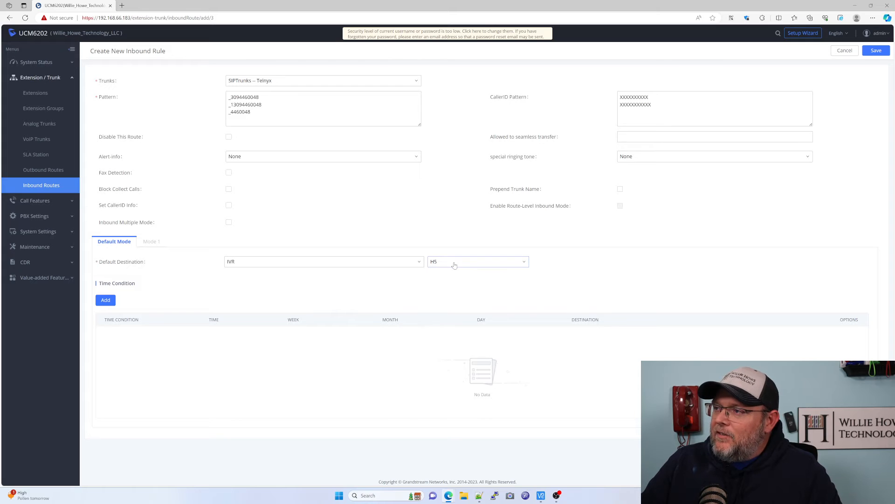
mouse_move(451, 272)
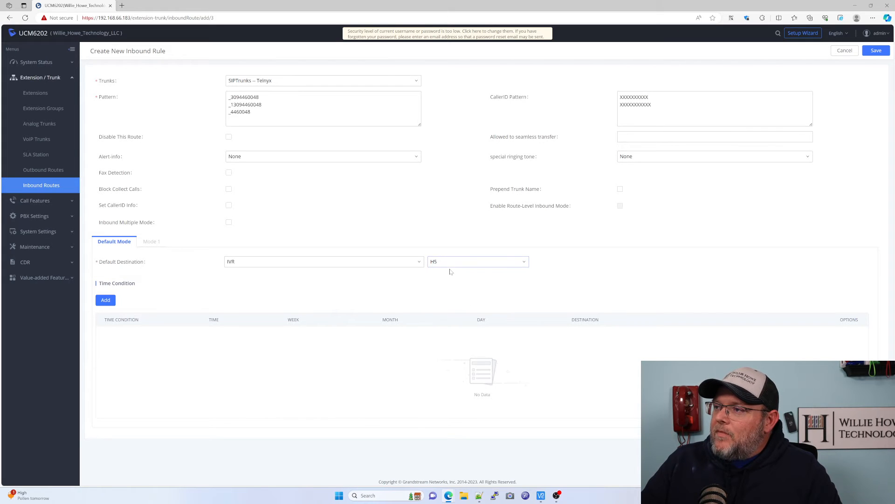
mouse_move(304, 284)
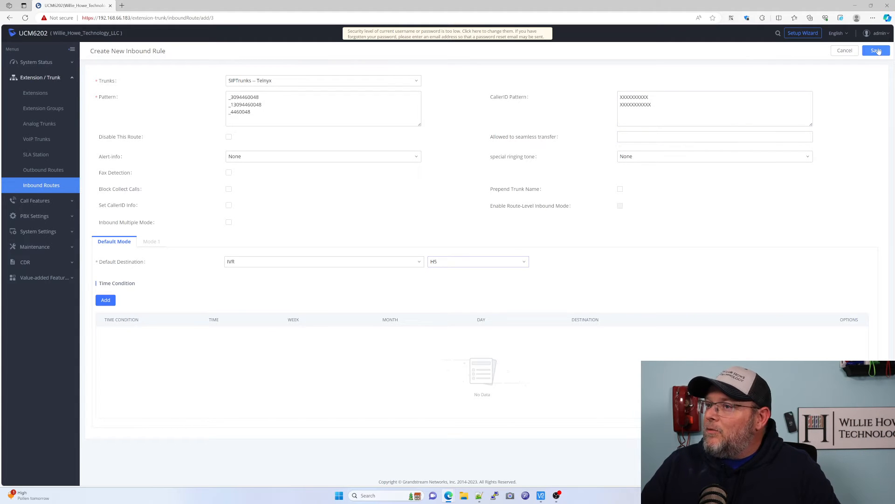
left_click(876, 51)
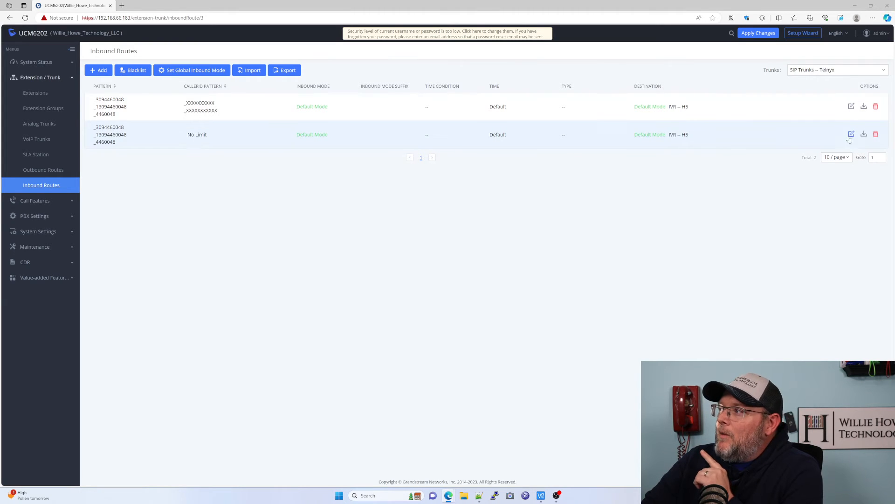
Step: Change the No Limit route's default destination to the BlockedCID announcement and save
left_click(851, 134)
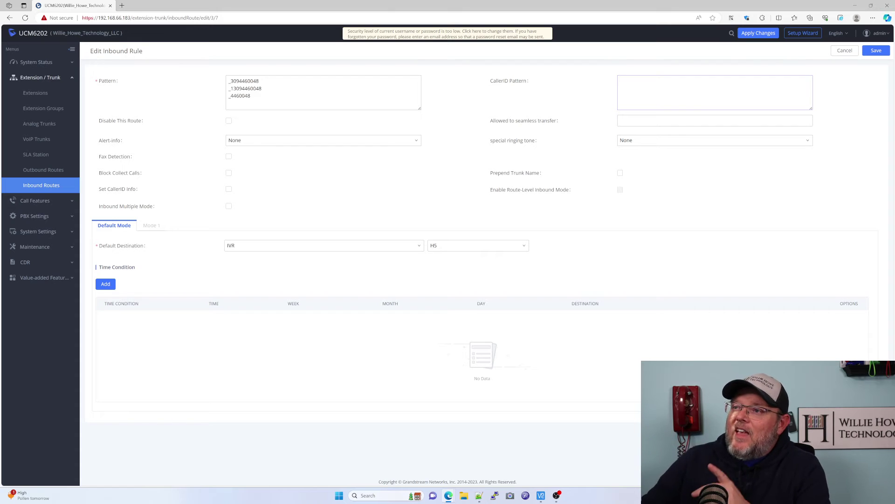
mouse_move(280, 248)
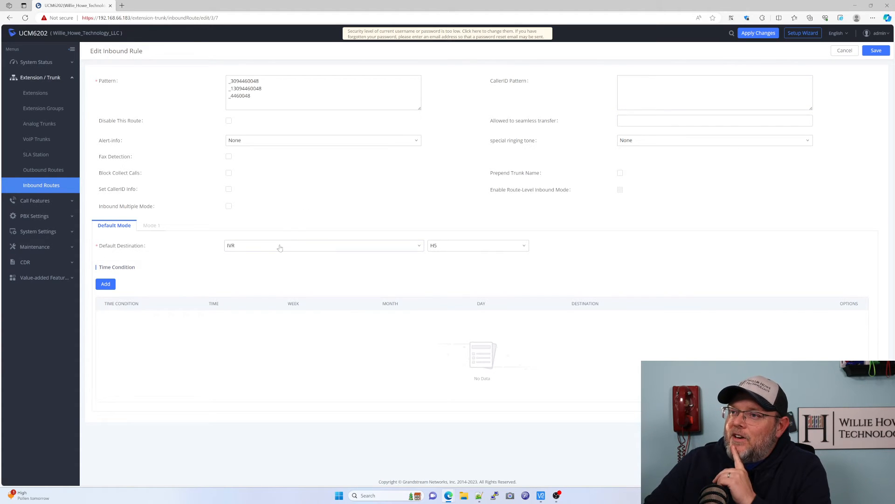
left_click(323, 245)
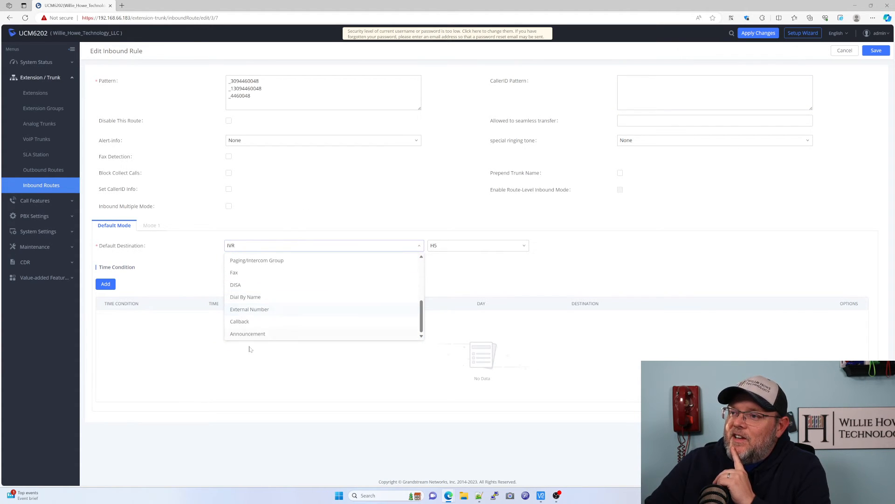
left_click(247, 334)
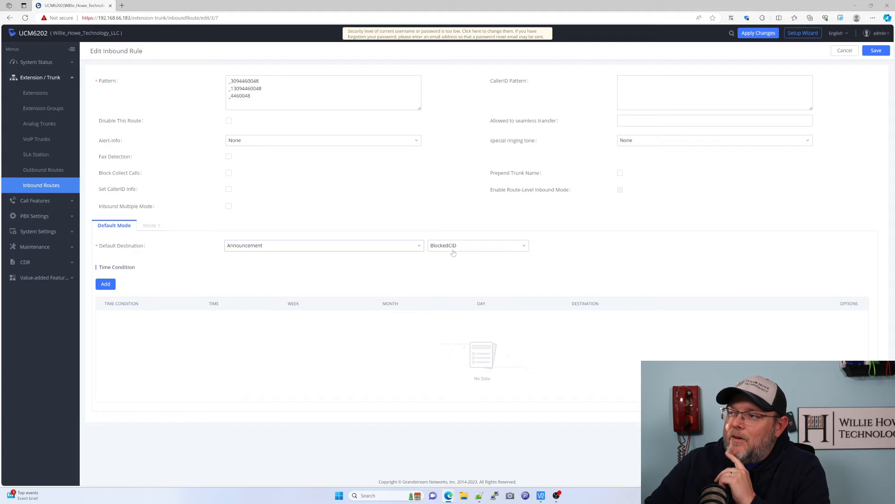
mouse_move(639, 187)
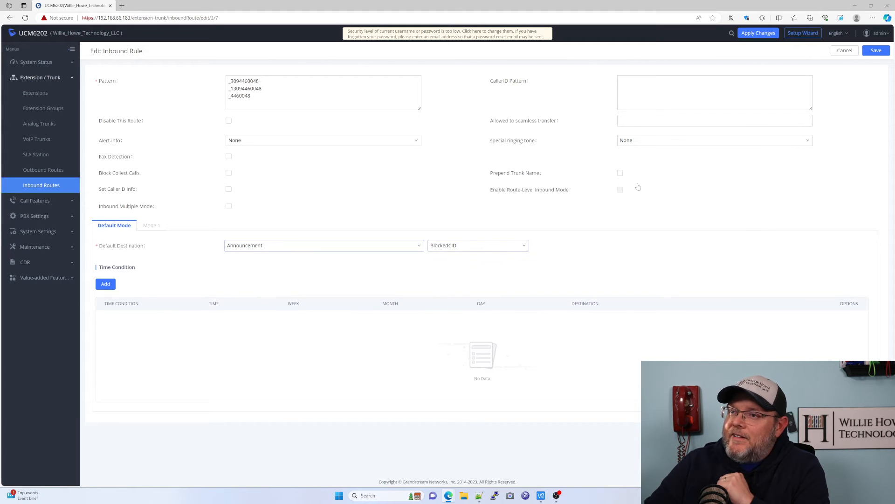
left_click(875, 51)
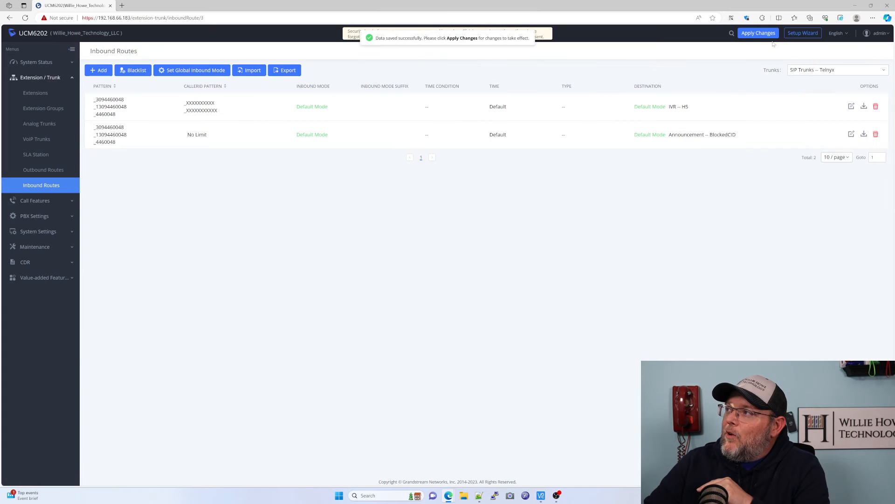
Step: Apply the pending inbound route changes and wait for the reload
left_click(757, 33)
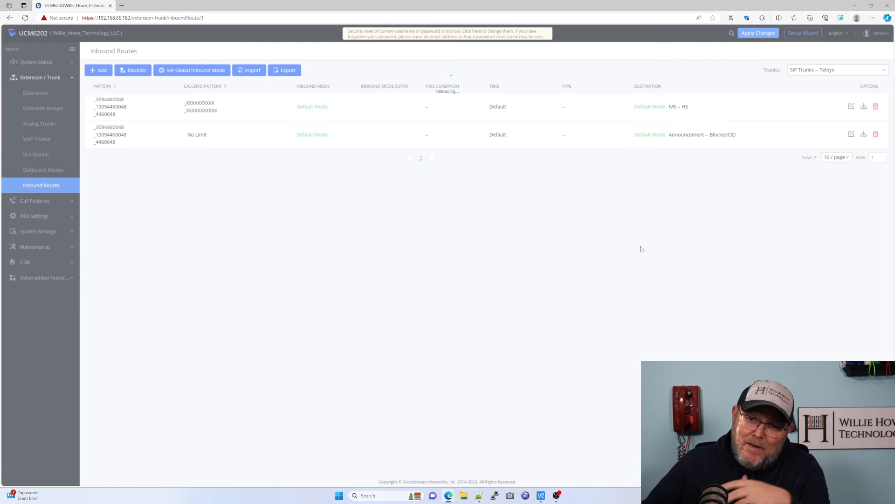
left_click(758, 32)
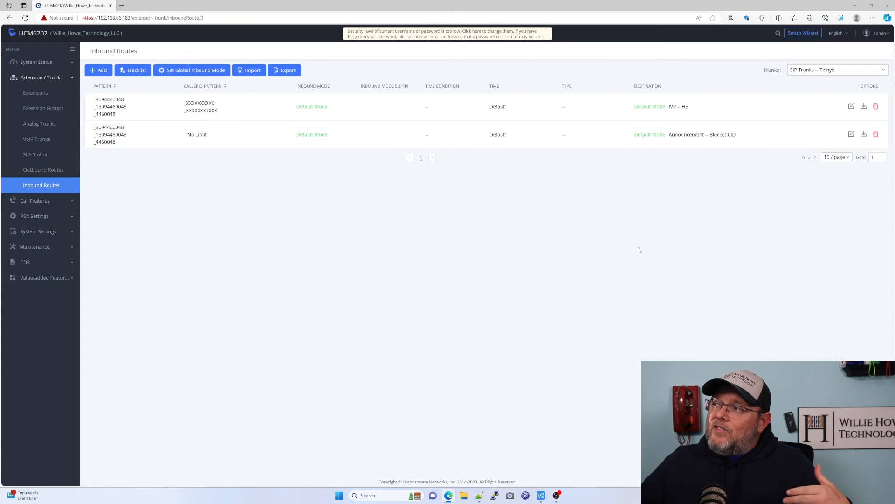
mouse_move(680, 145)
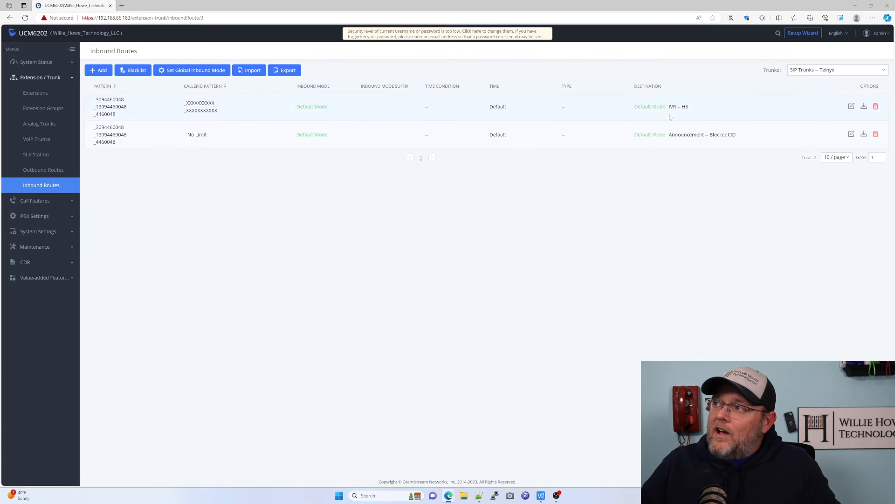
mouse_move(649, 119)
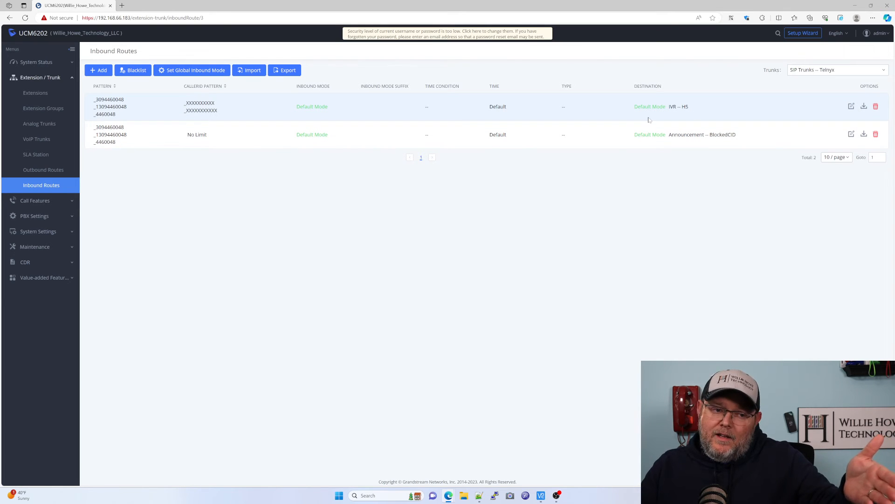